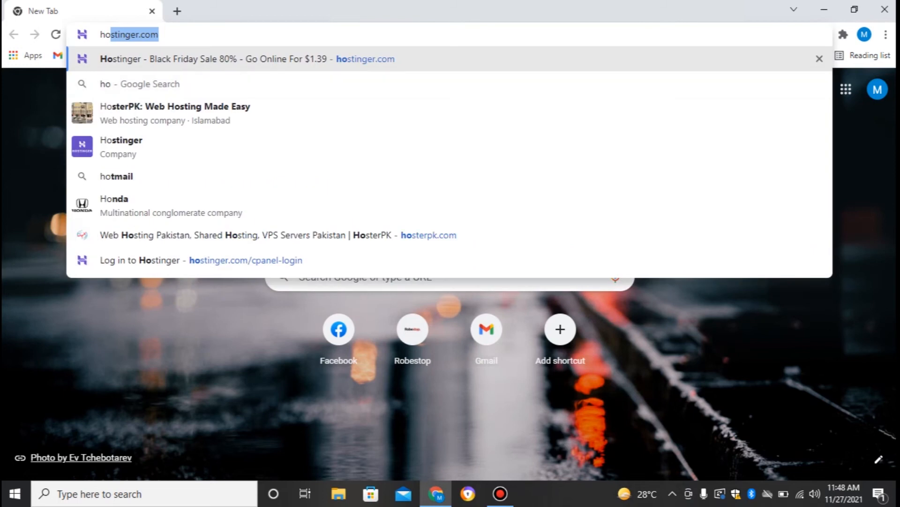
Go to hostinger.com, reach the sign-in page and submit the login credentials.
left_click(247, 58)
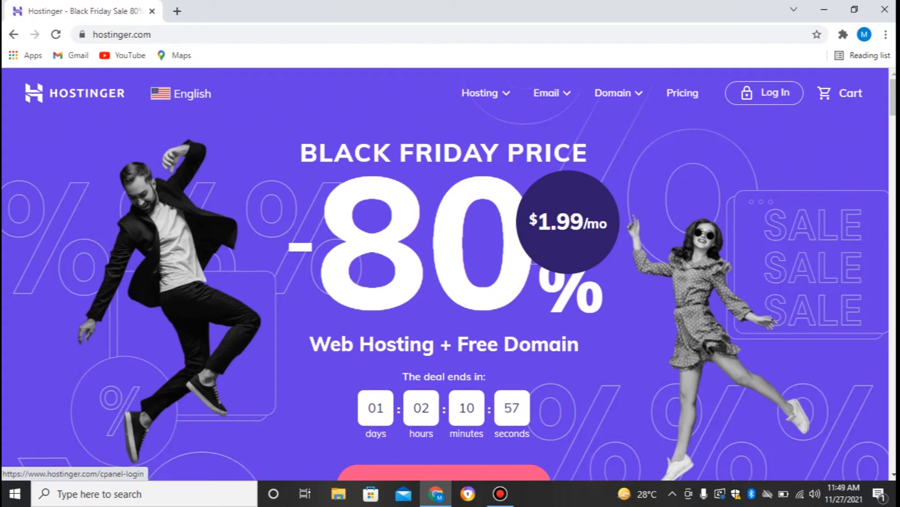
left_click(764, 93)
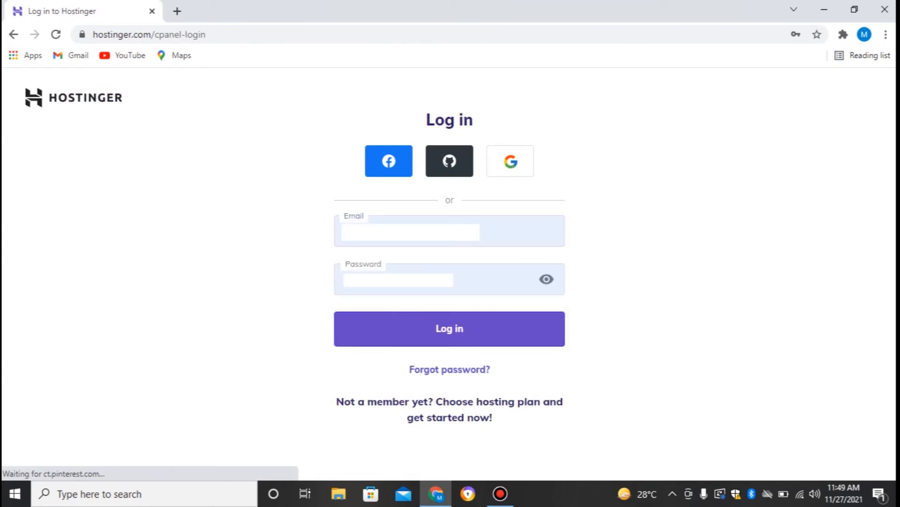
left_click(449, 328)
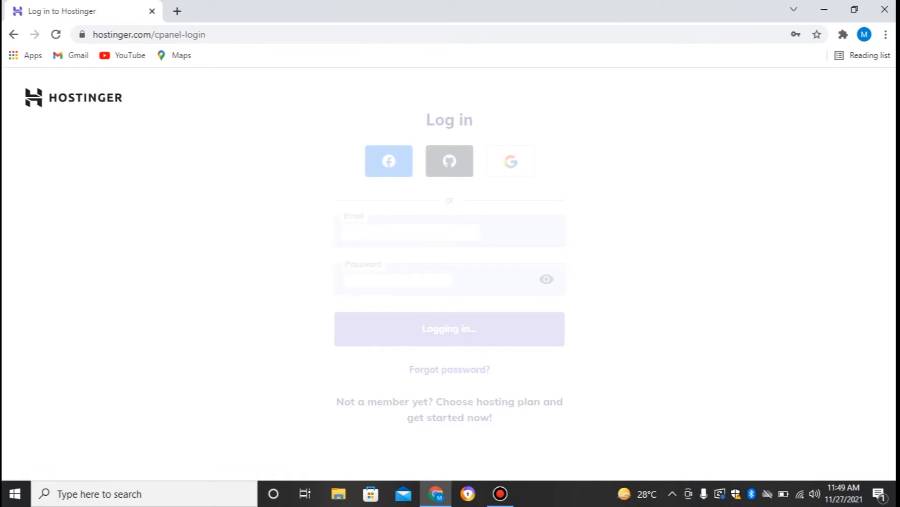
Finish logging in and open the My domains page from the hPanel navigation.
left_click(449, 329)
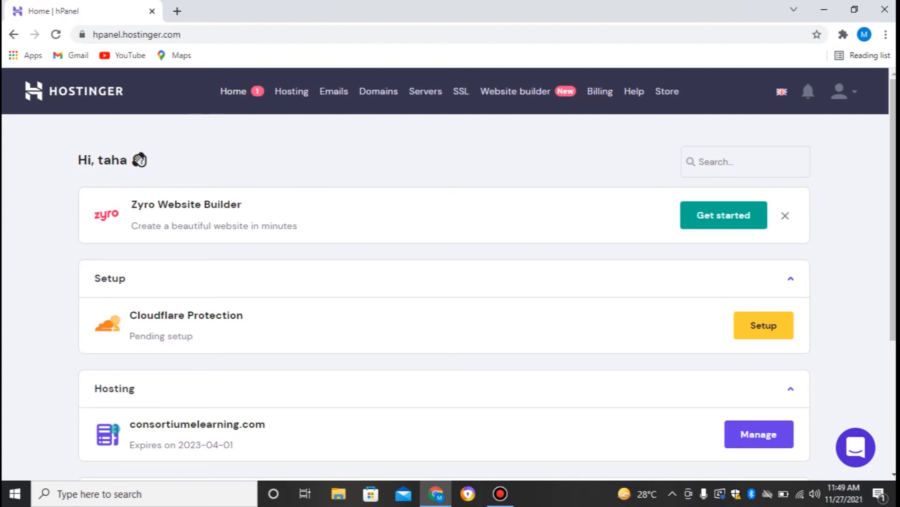
mouse_move(378, 91)
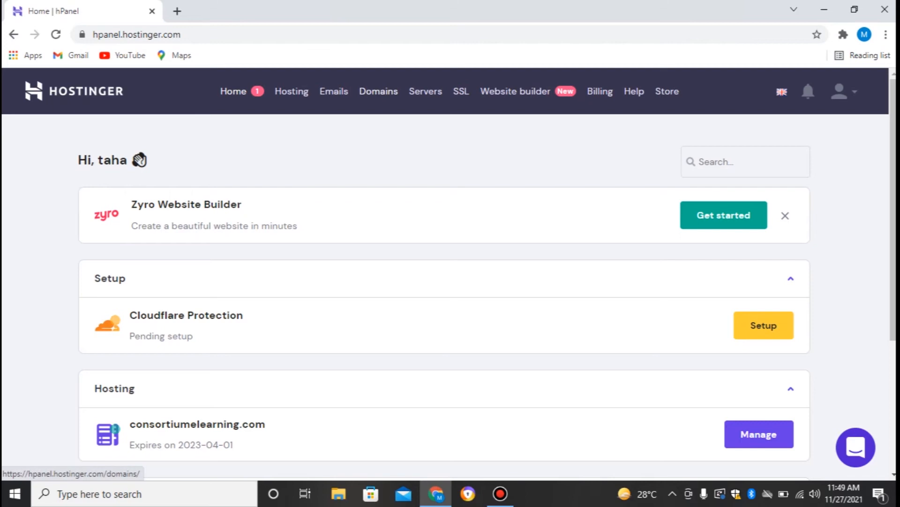
left_click(378, 91)
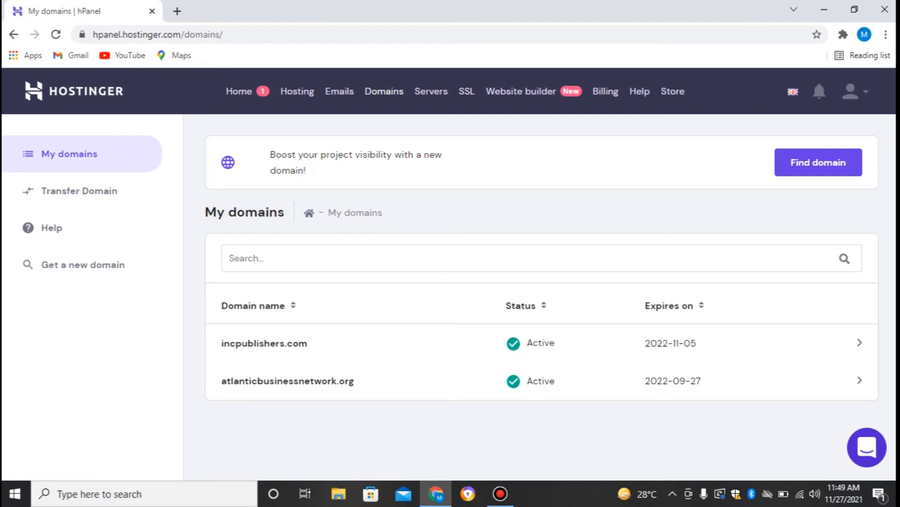
Open incpublishers.com's Domain Overview and bring its Nameservers row into view.
left_click(265, 344)
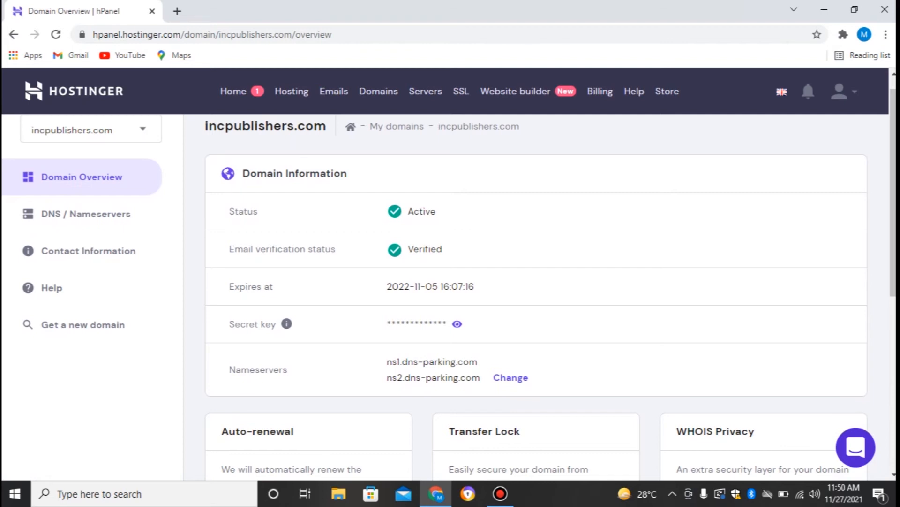
scroll("down", 3)
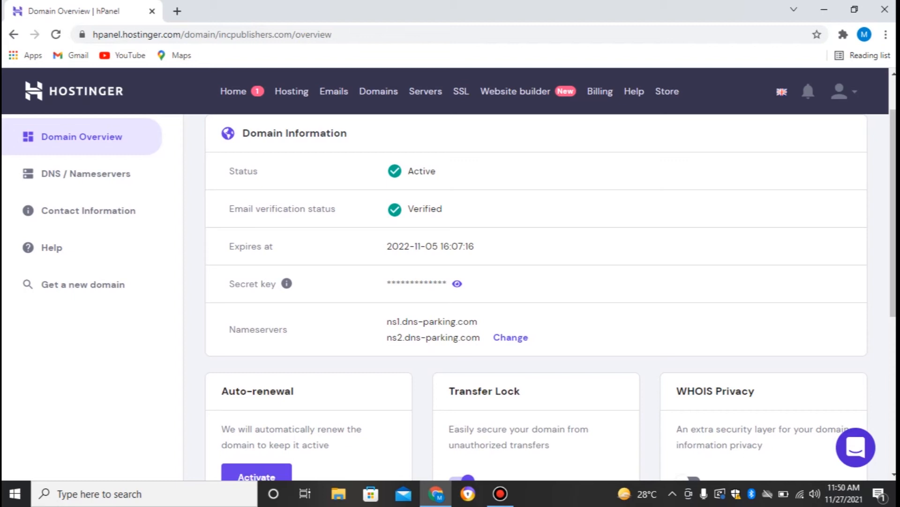
Replace the parking nameservers with n1.hosterpk.com and n2.hosterpk.com in the change form.
left_click(509, 337)
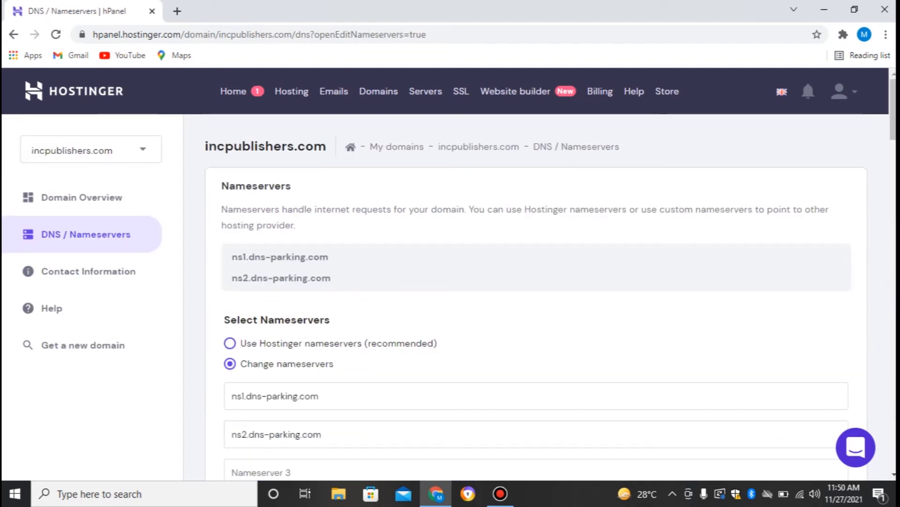
scroll("down", 3)
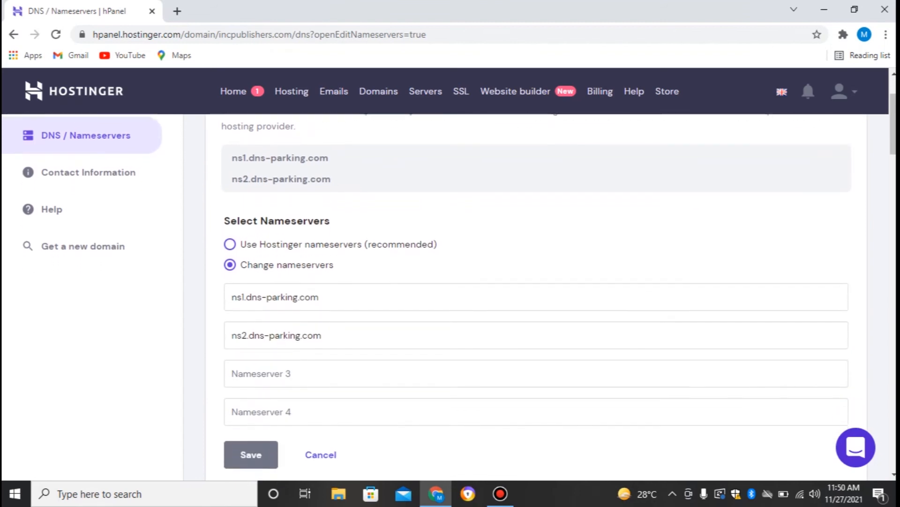
scroll("down", 3)
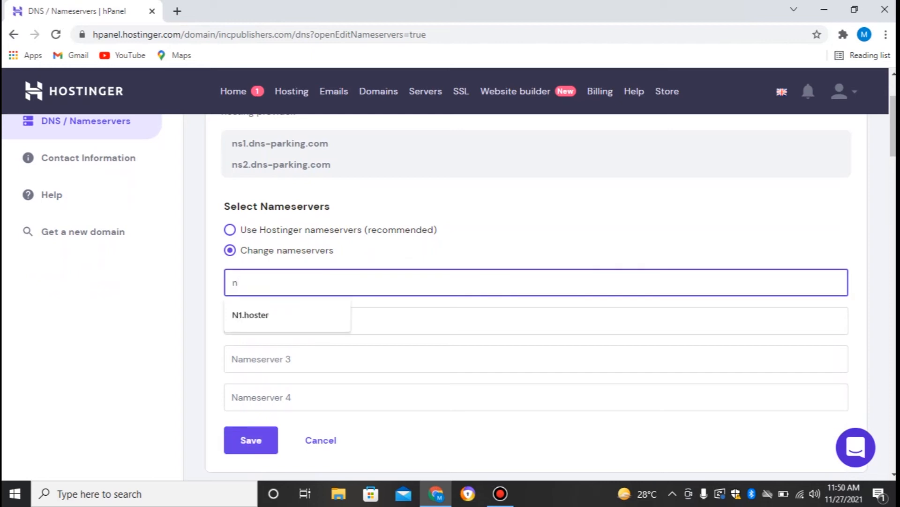
type("1.hoster")
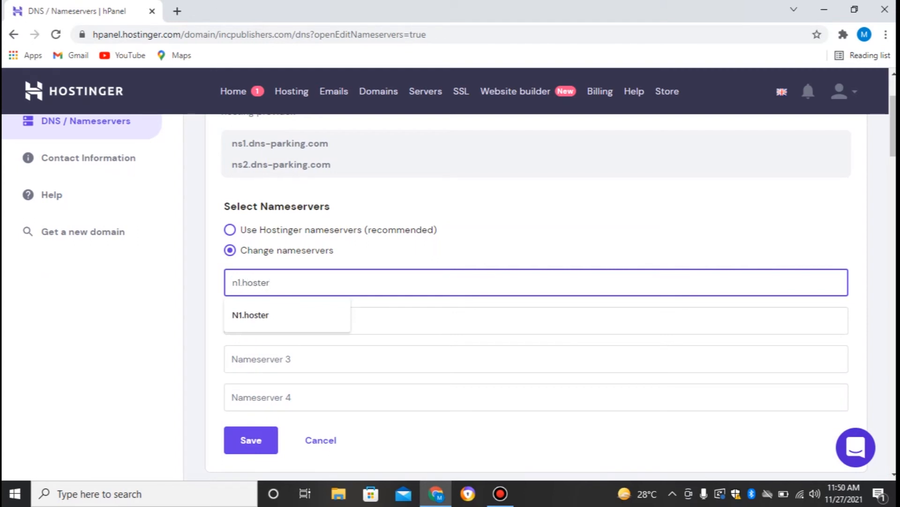
type("pk.")
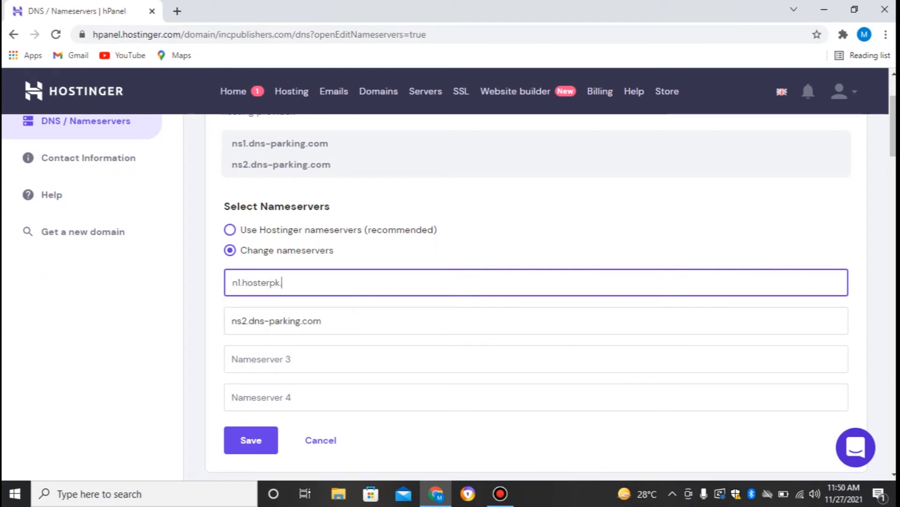
type("com")
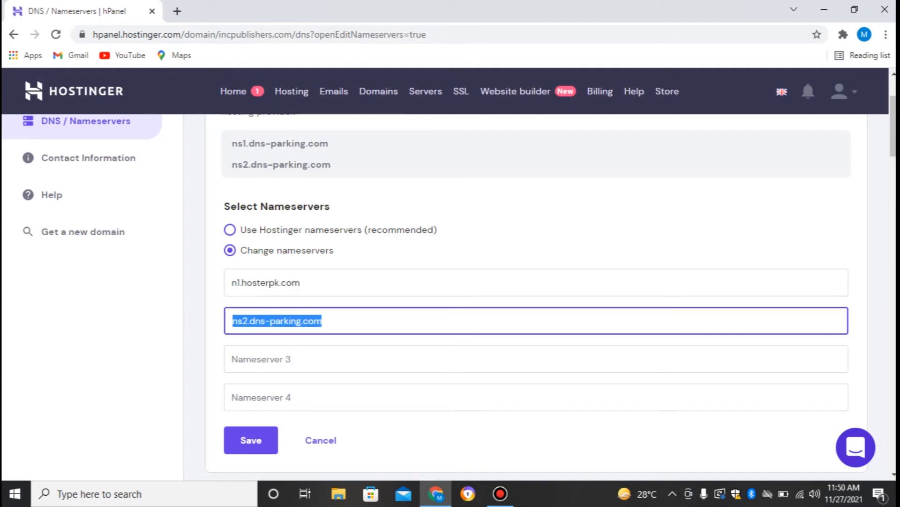
type("n1.hosterpk.com")
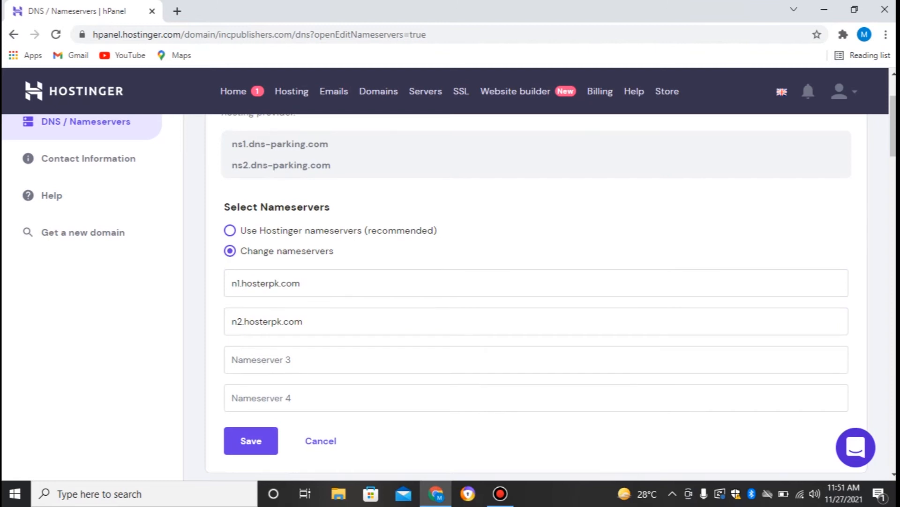
scroll("down", 3)
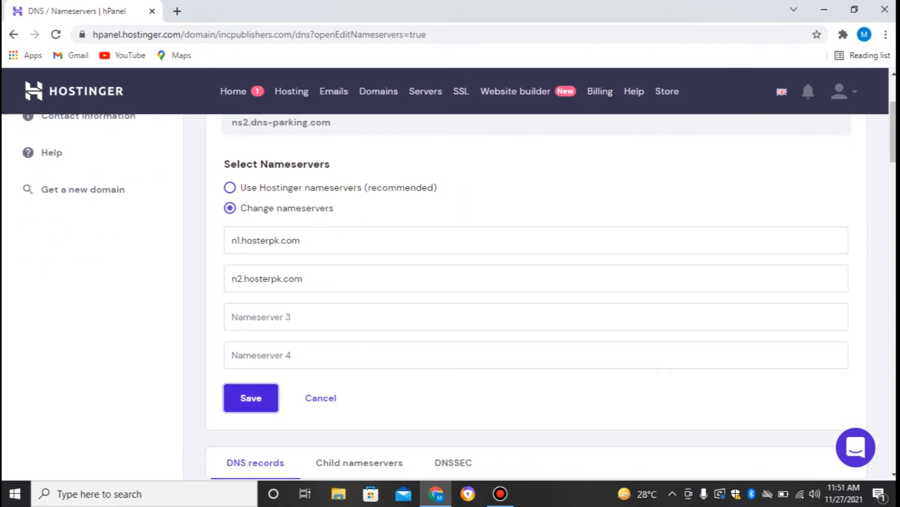
Save the hosterpk.com nameservers and dismiss the Nameservers changed confirmation.
left_click(250, 397)
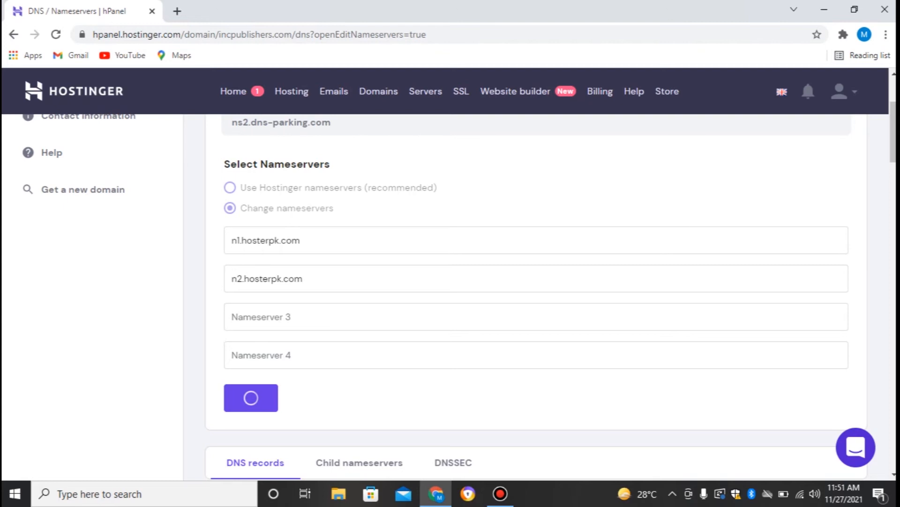
left_click(250, 398)
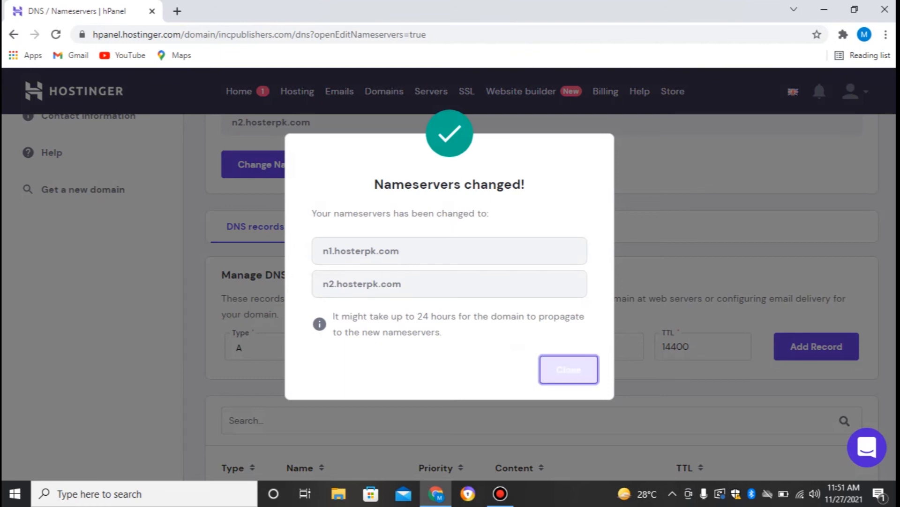
left_click(569, 369)
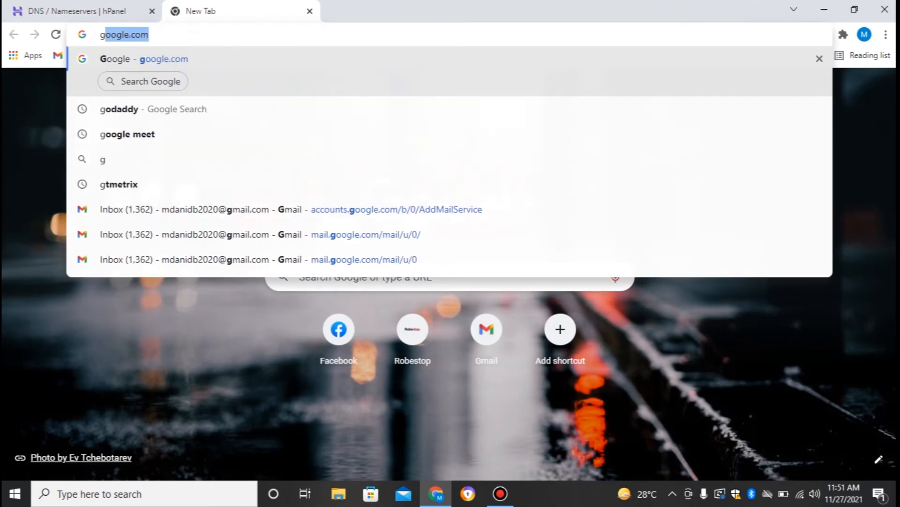
Search Google for godaddy and open the GoDaddy Pakistan result.
type("godaddy")
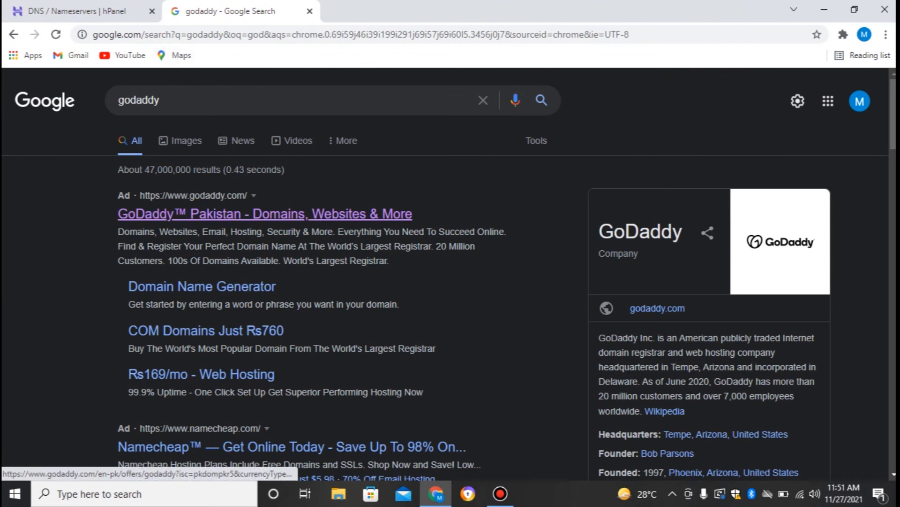
left_click(264, 213)
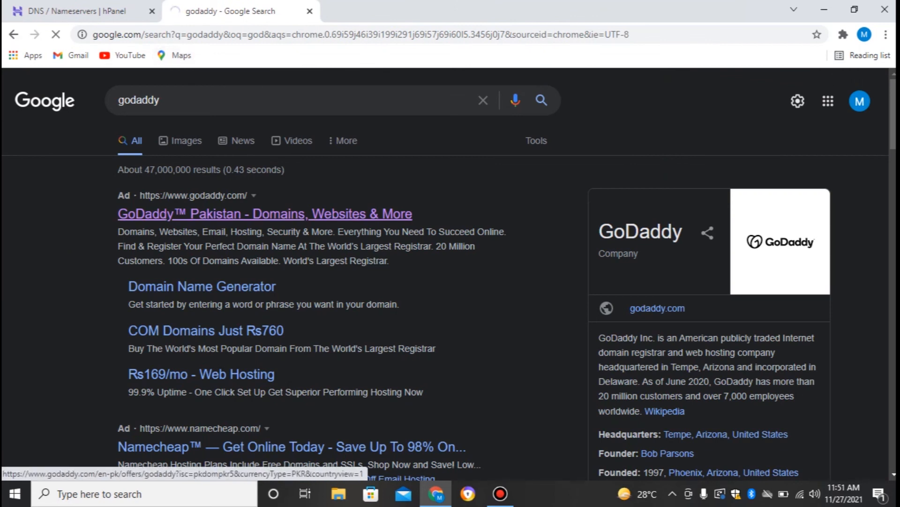
left_click(264, 213)
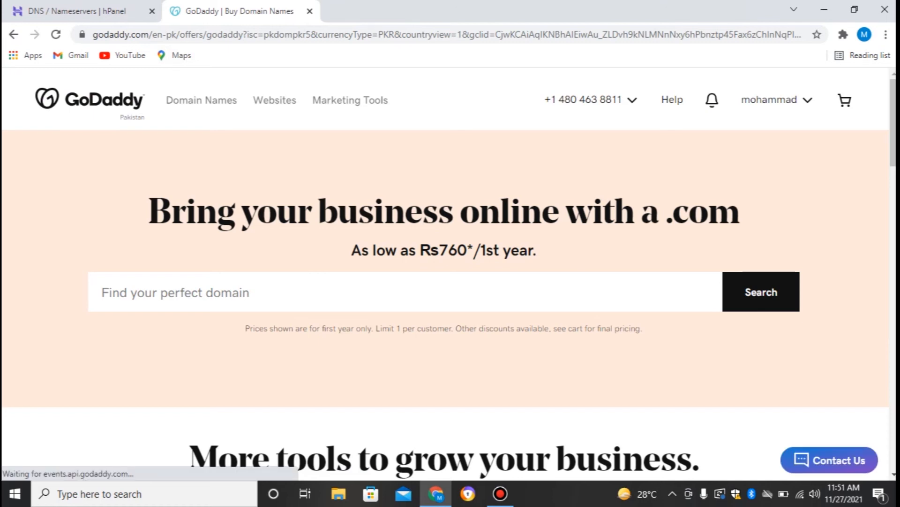
Browse the GoDaddy page and show the signed-in account's menu.
scroll("down", 3)
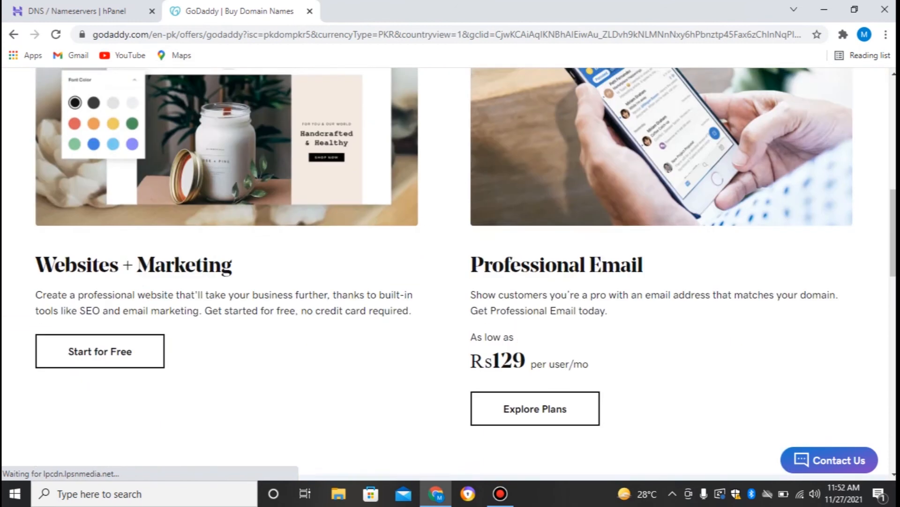
scroll("up", 3)
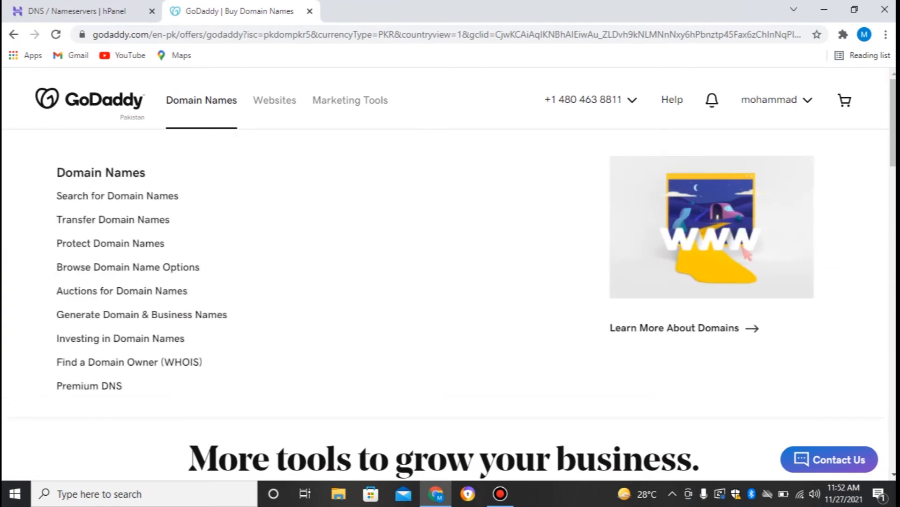
mouse_move(117, 195)
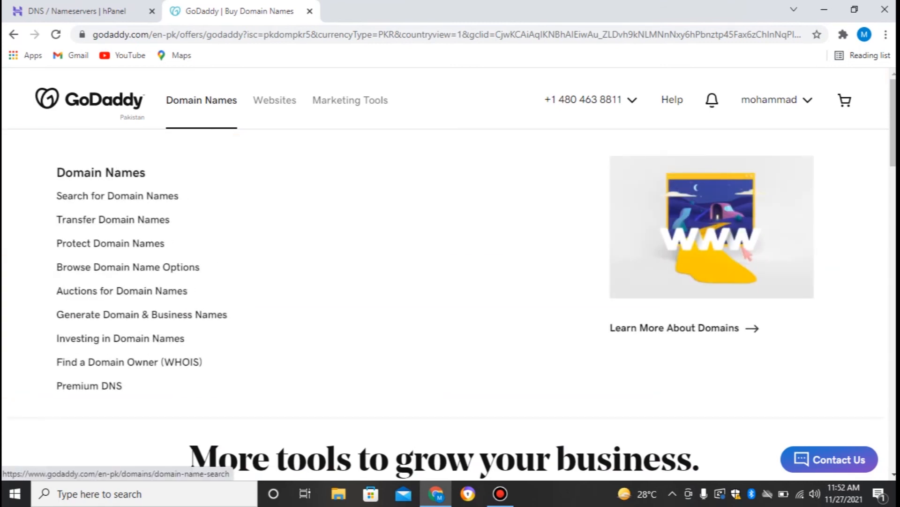
mouse_move(110, 243)
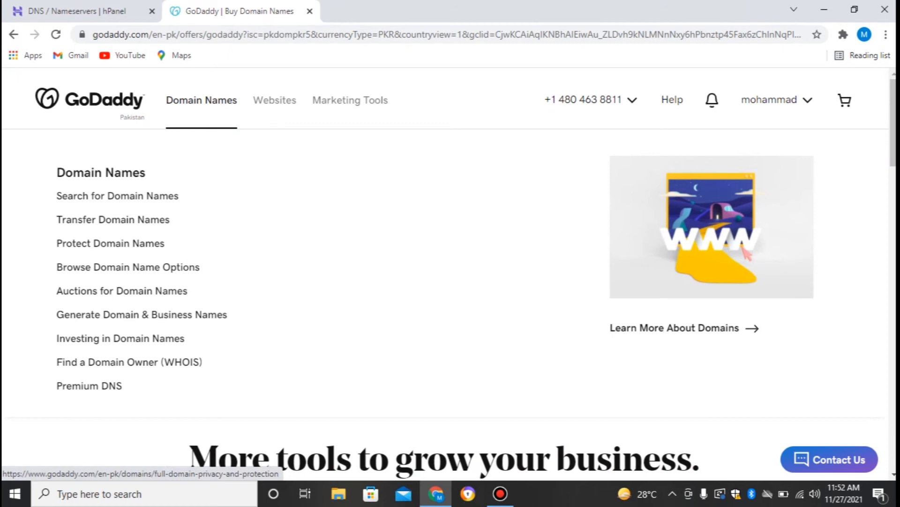
mouse_move(129, 362)
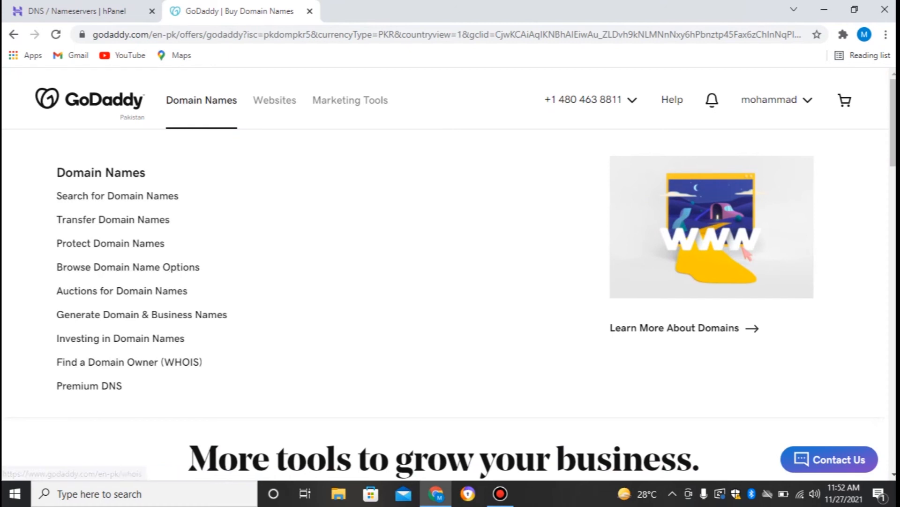
mouse_move(117, 195)
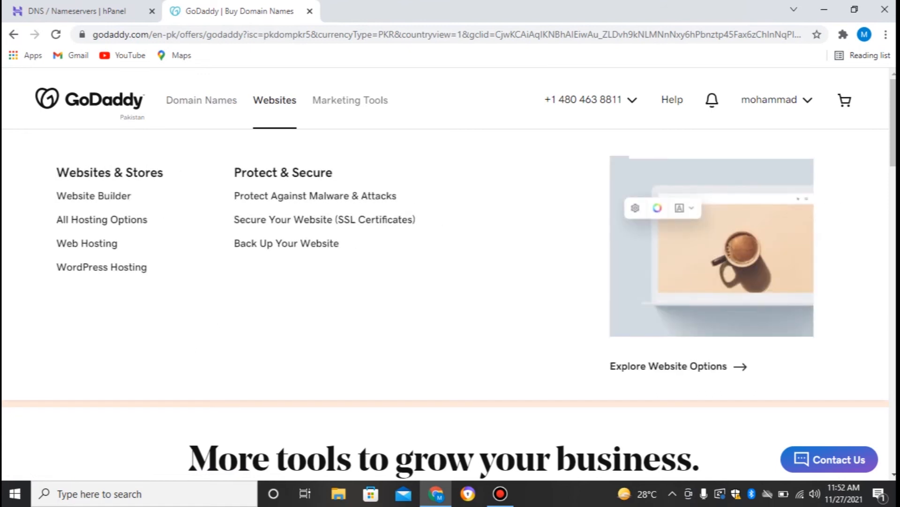
left_click(770, 100)
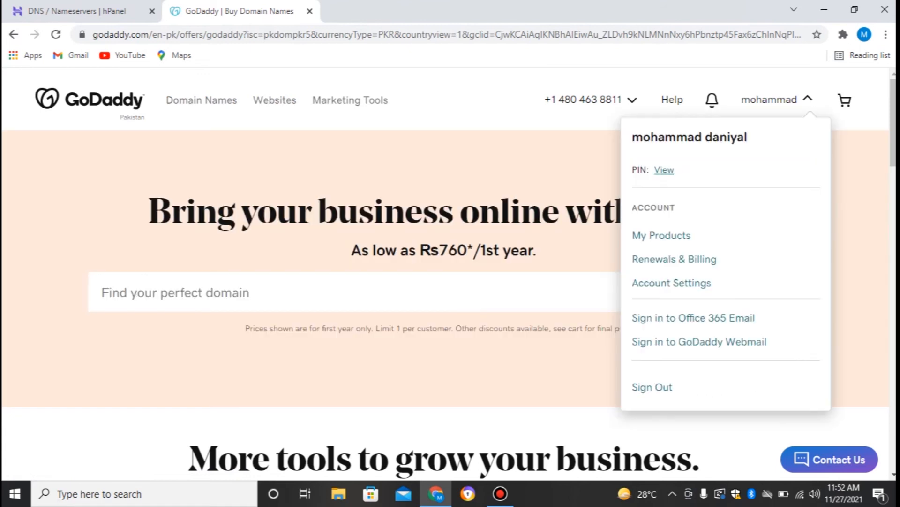
mouse_move(661, 235)
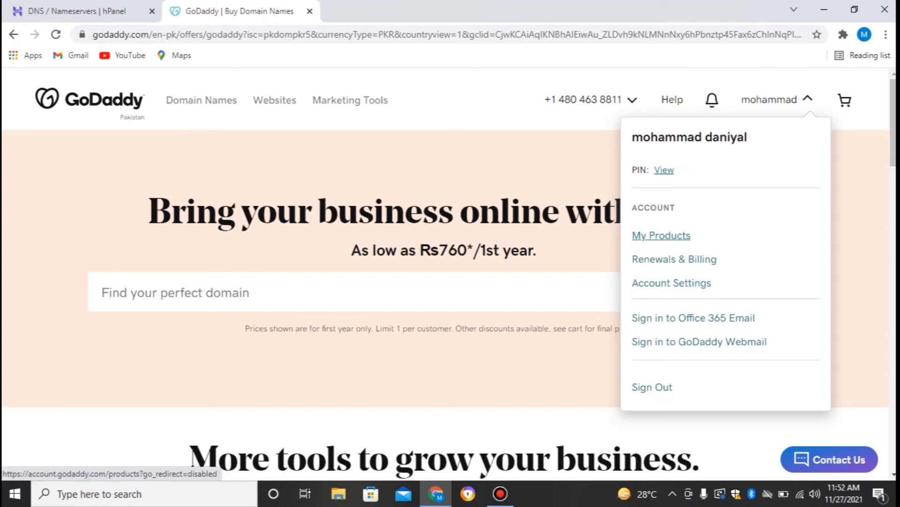
Open My Products, find thedigitalrobe.com under Domains and start its management page.
left_click(661, 235)
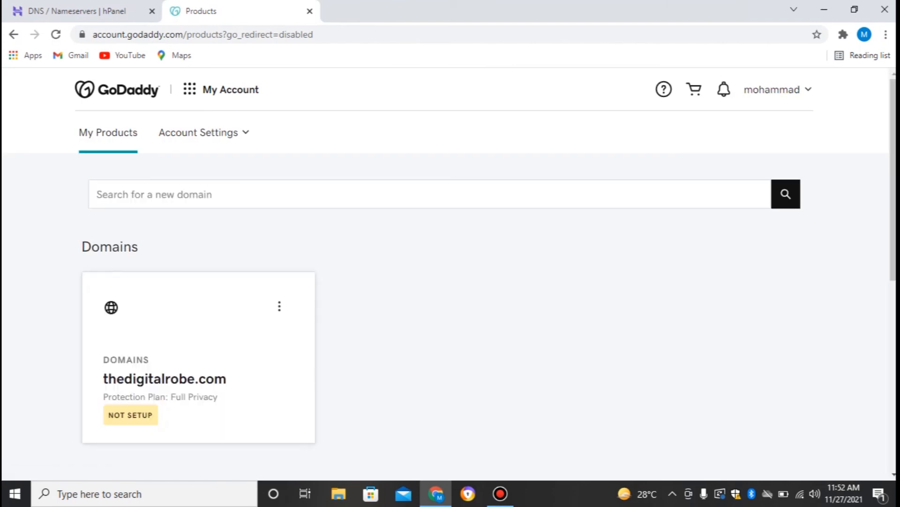
scroll("down", 3)
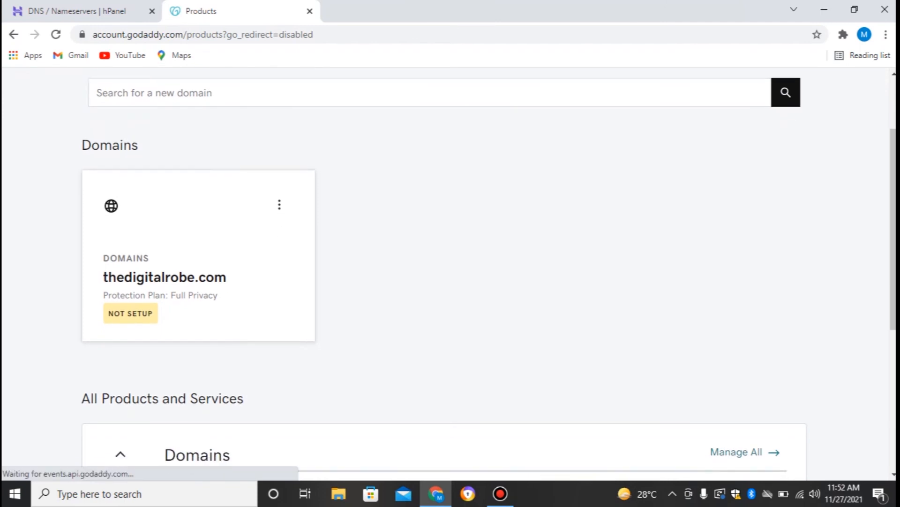
scroll("down", 3)
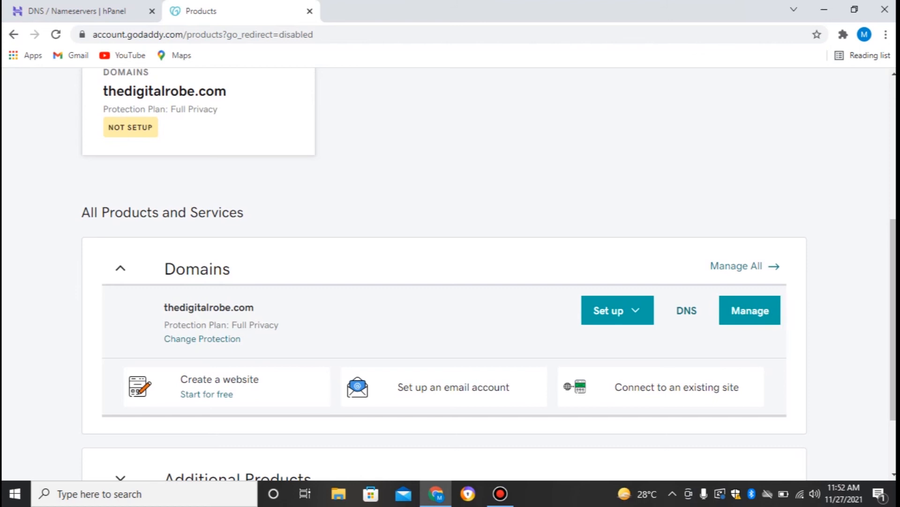
left_click(749, 310)
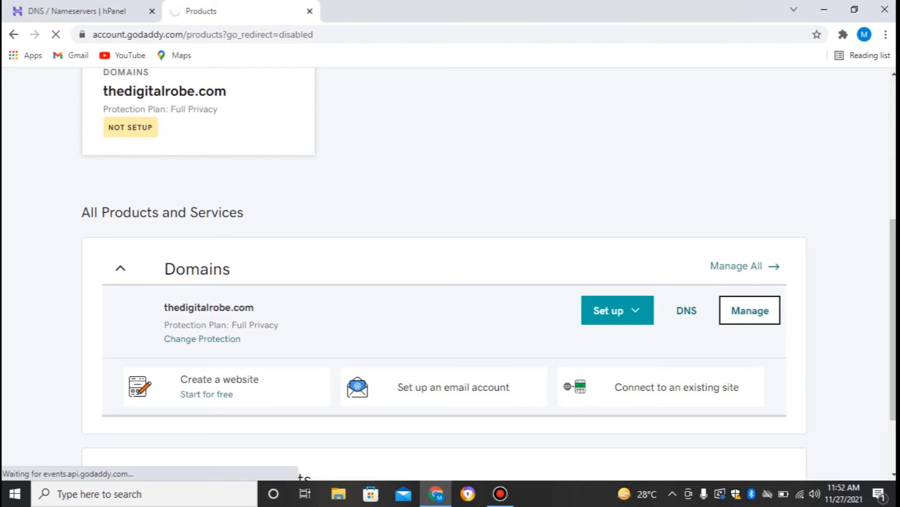
left_click(748, 311)
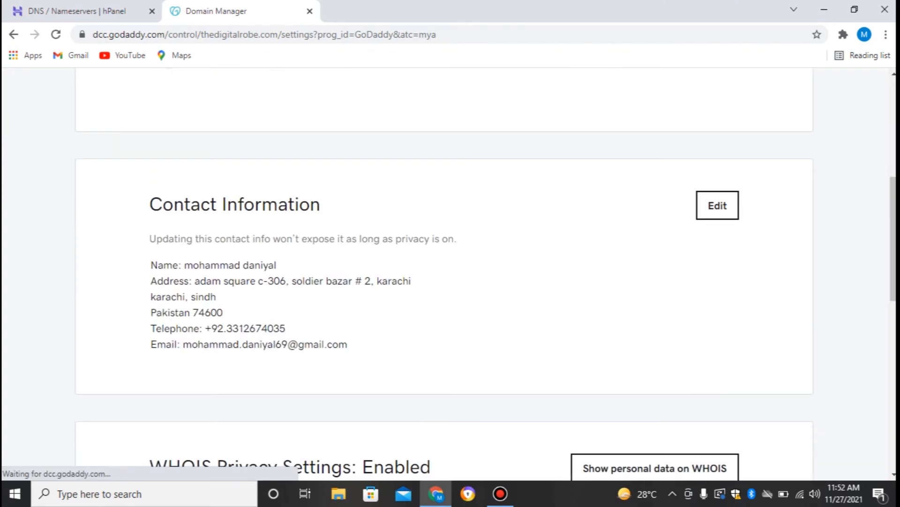
Scroll thedigitalrobe.com's Domain Settings to the Additional Settings with Manage DNS.
scroll("up", 3)
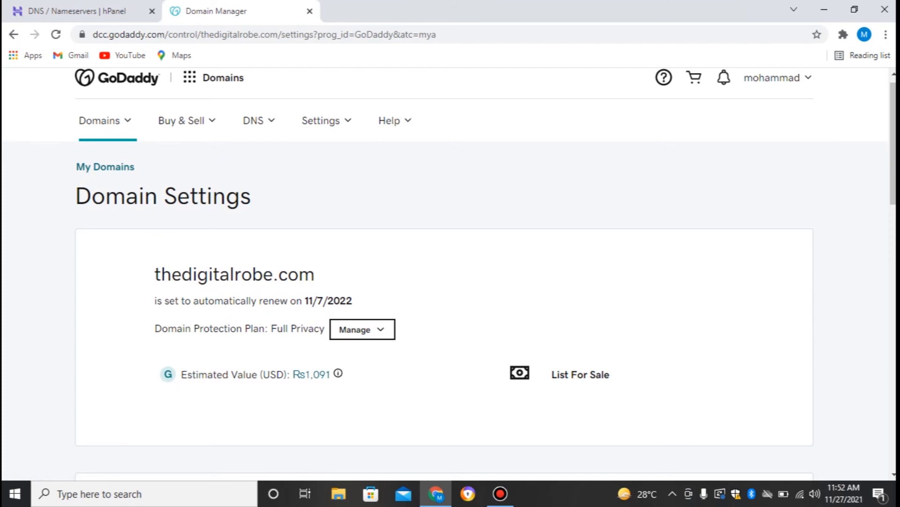
scroll("down", 3)
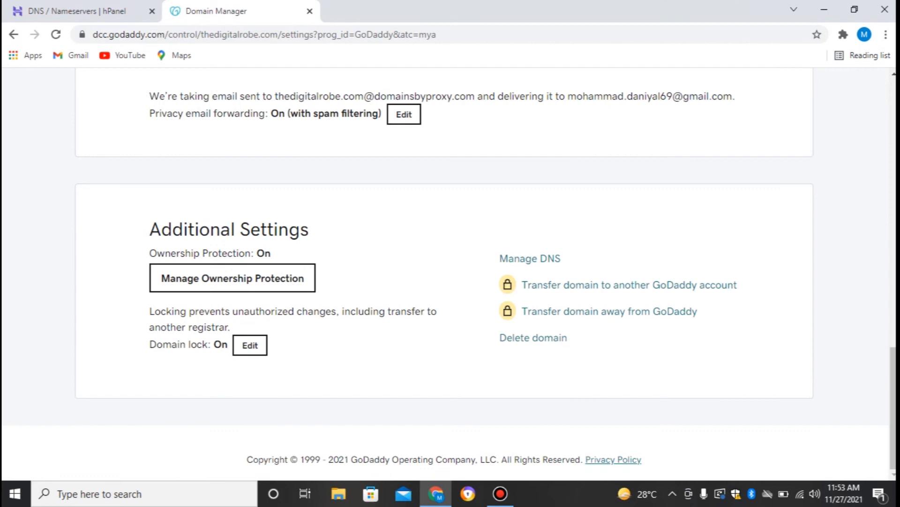
scroll("up", 3)
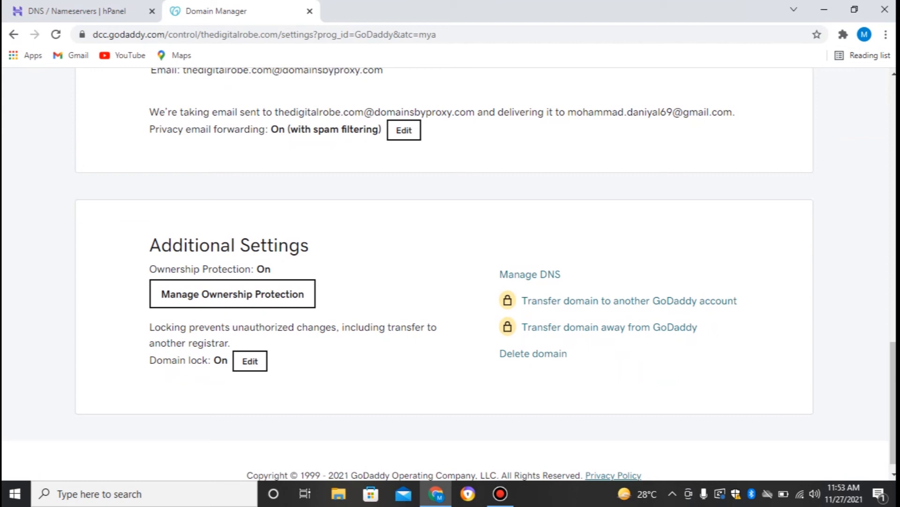
Open DNS Management and scroll to the Nameservers section showing the custom Cloudflare nameservers.
left_click(529, 274)
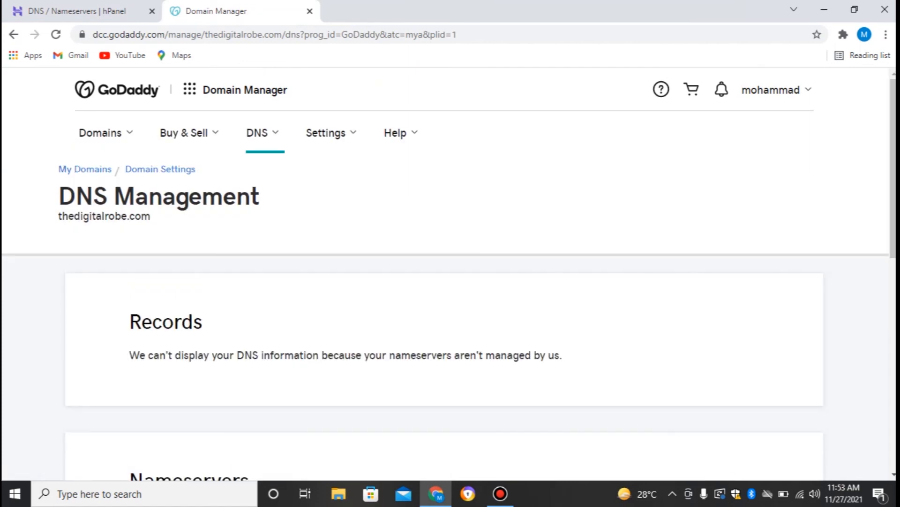
scroll("down", 3)
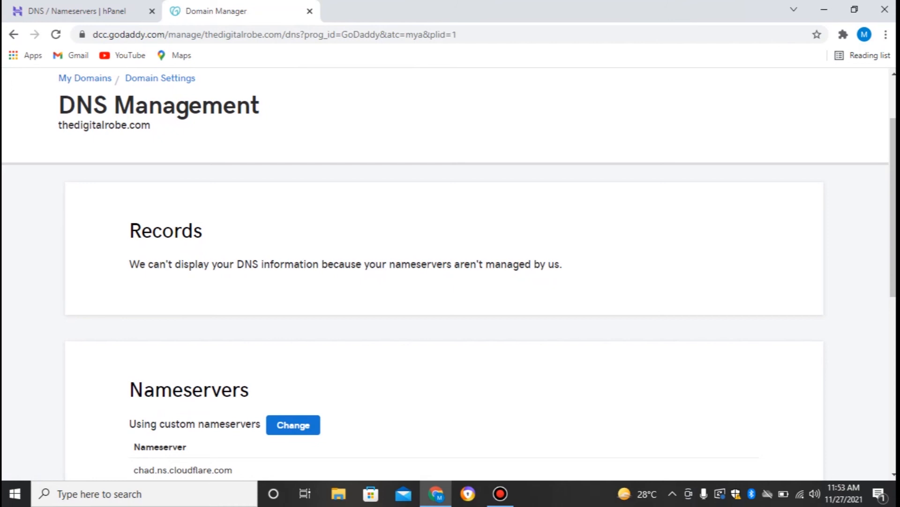
scroll("down", 3)
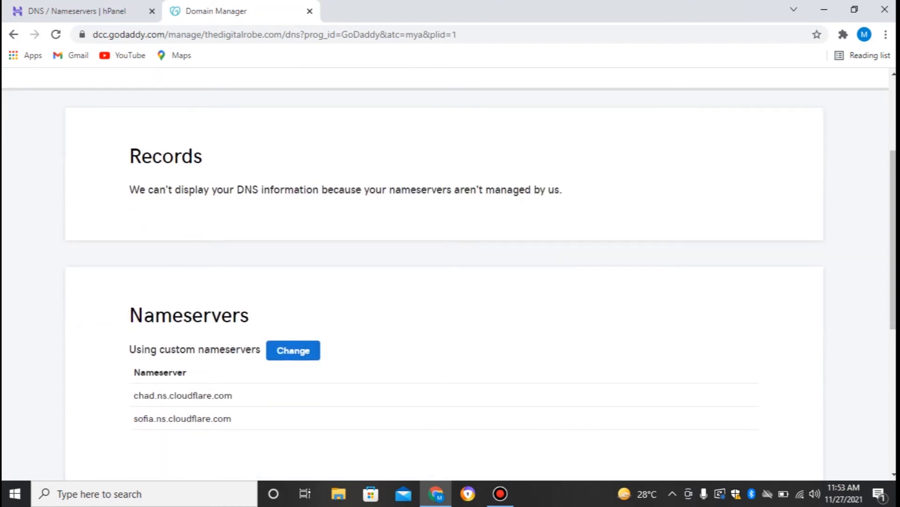
scroll("down", 3)
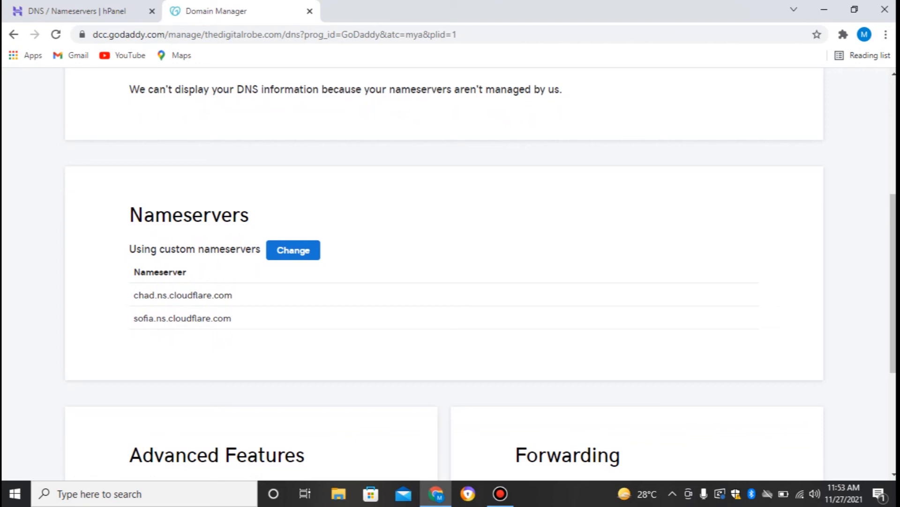
scroll("down", 3)
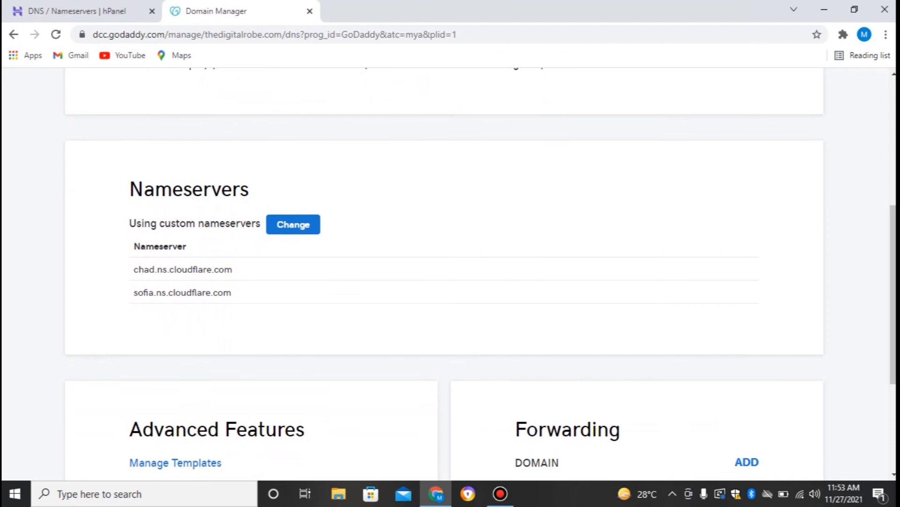
scroll("down", 3)
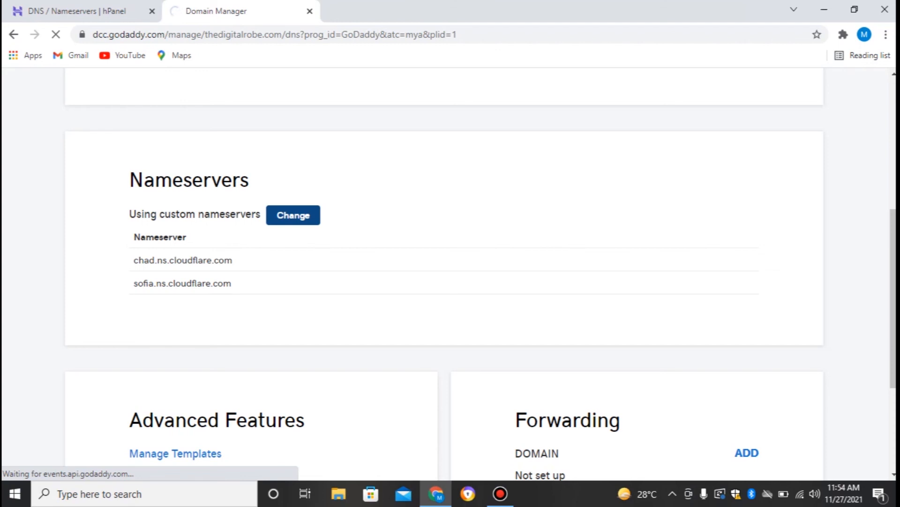
Add n1.hosterpk.com and n2.hosterpk.com beside the Cloudflare nameservers, then cancel without saving.
left_click(293, 215)
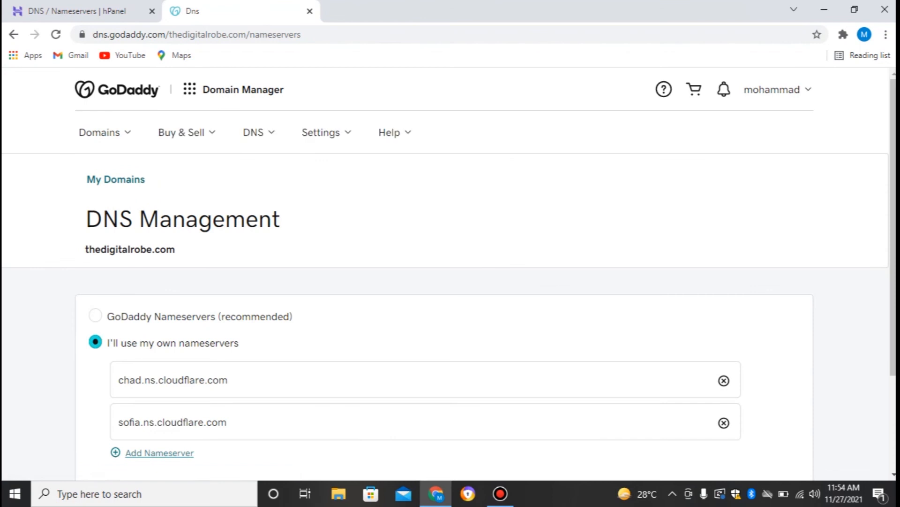
scroll("down", 3)
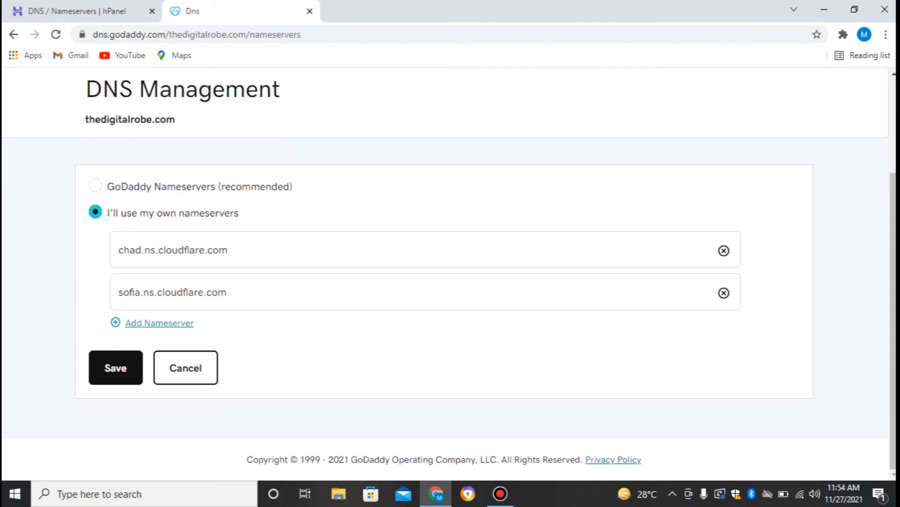
left_click(159, 322)
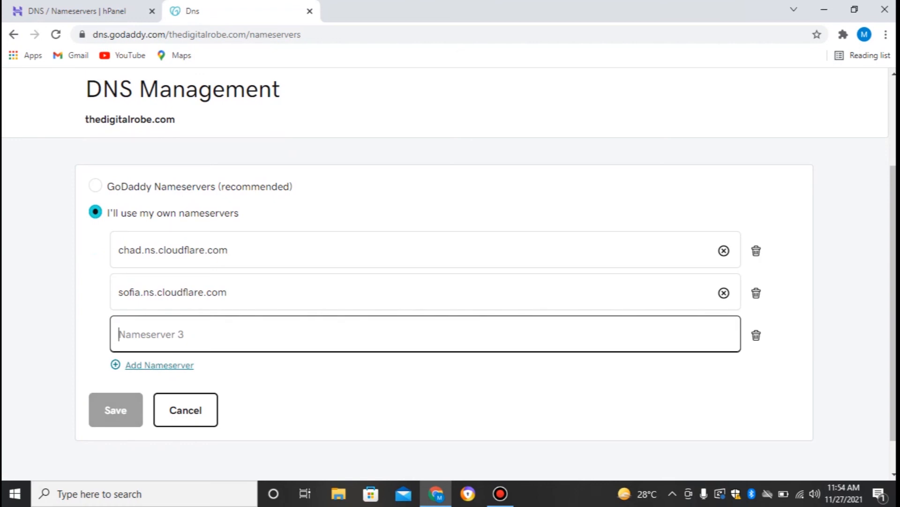
type("n1.hosterpk.com")
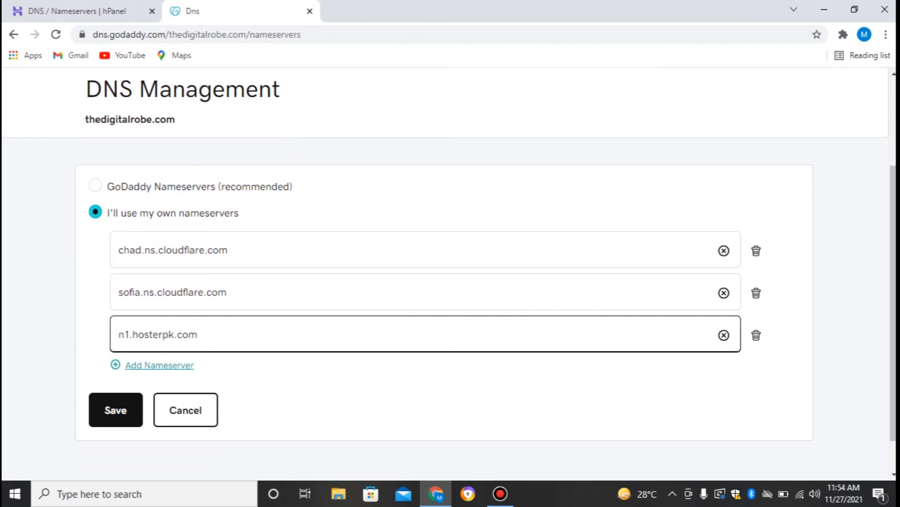
left_click(159, 365)
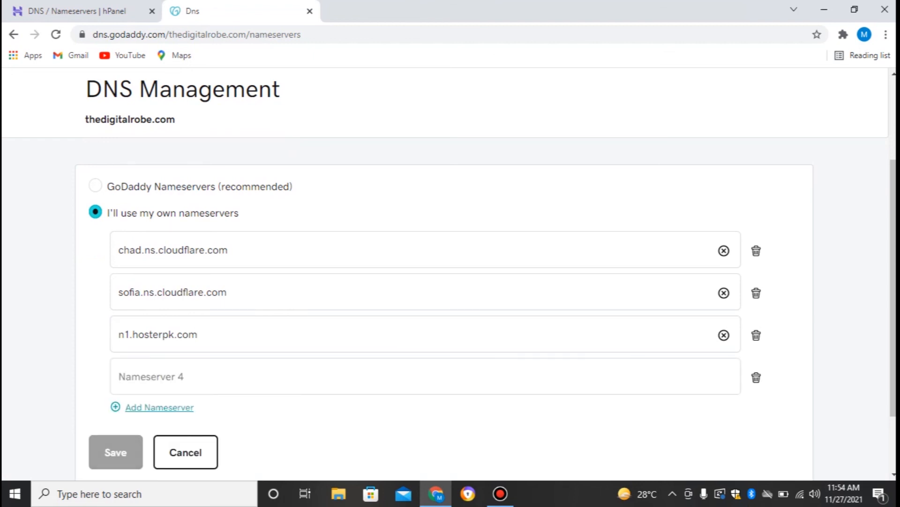
type("n1.hosterpk.com")
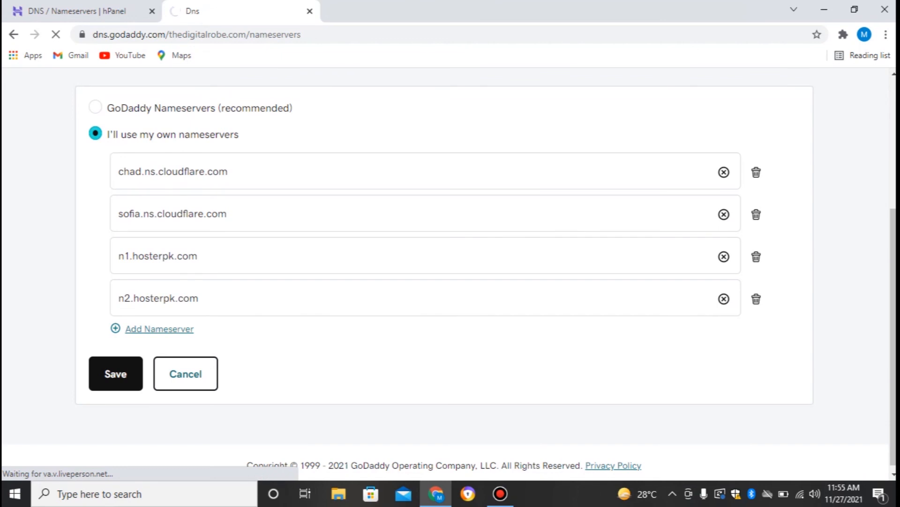
left_click(115, 374)
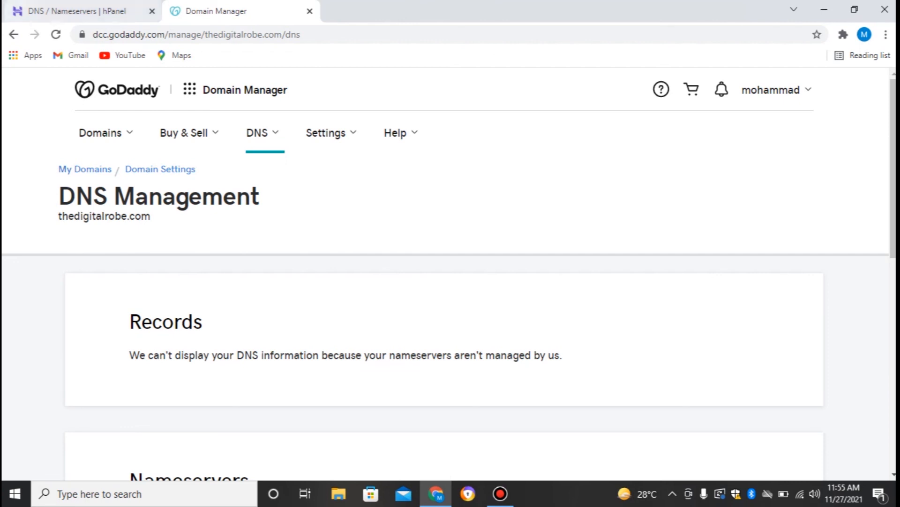
Search Hostinger's help knowledge base for 'nameserver' and review the domain-pointing articles.
left_click(75, 11)
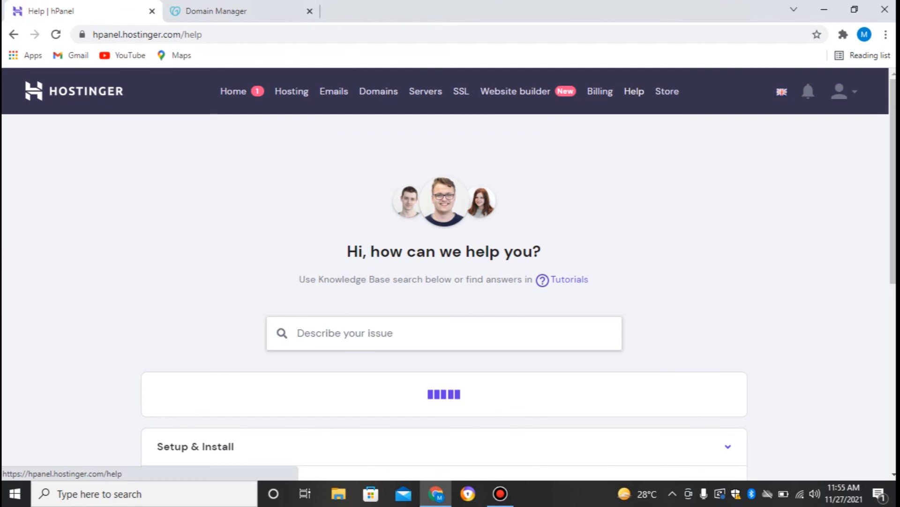
type("nam")
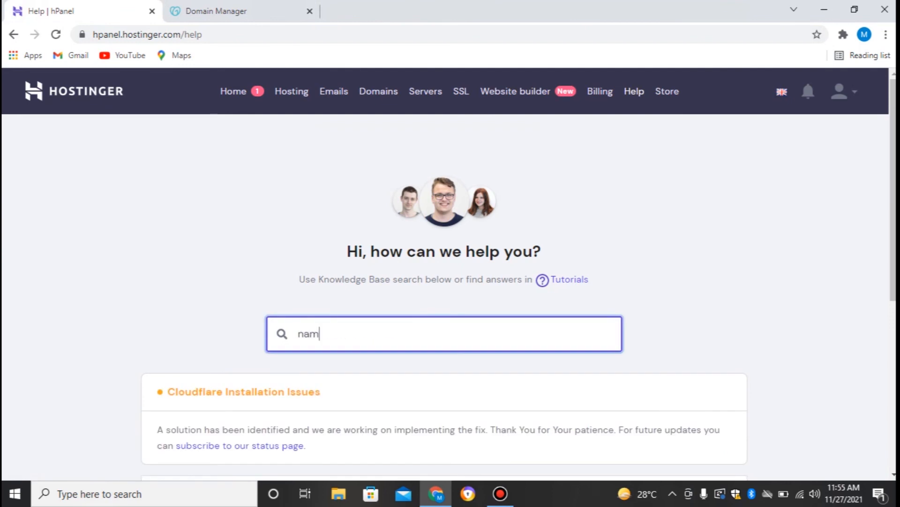
type("eserver")
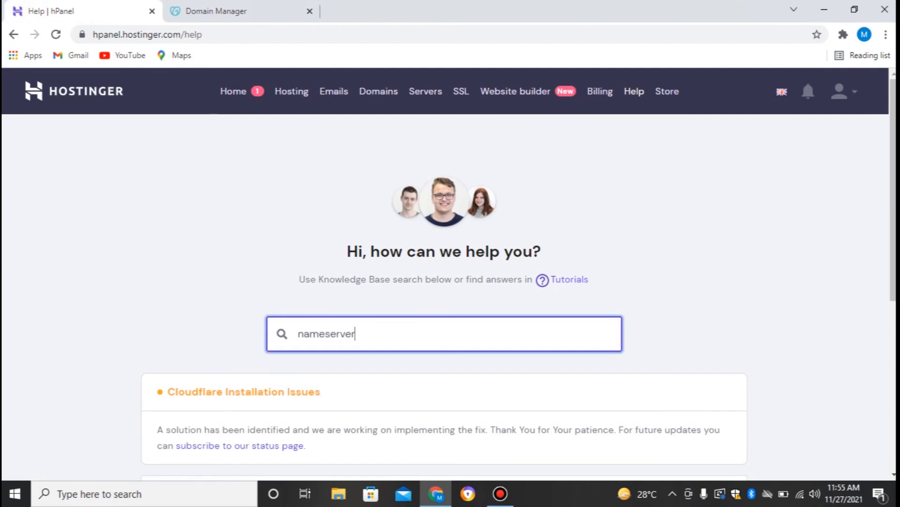
key("Return")
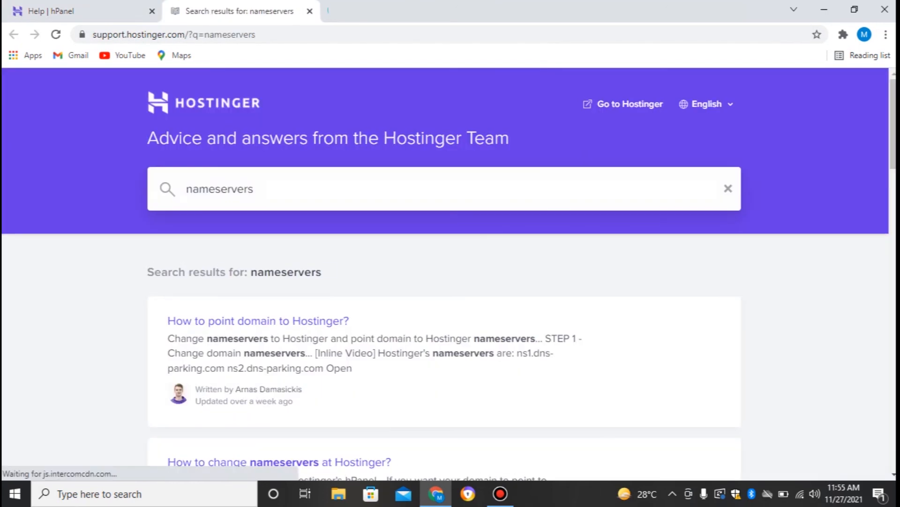
scroll("down", 3)
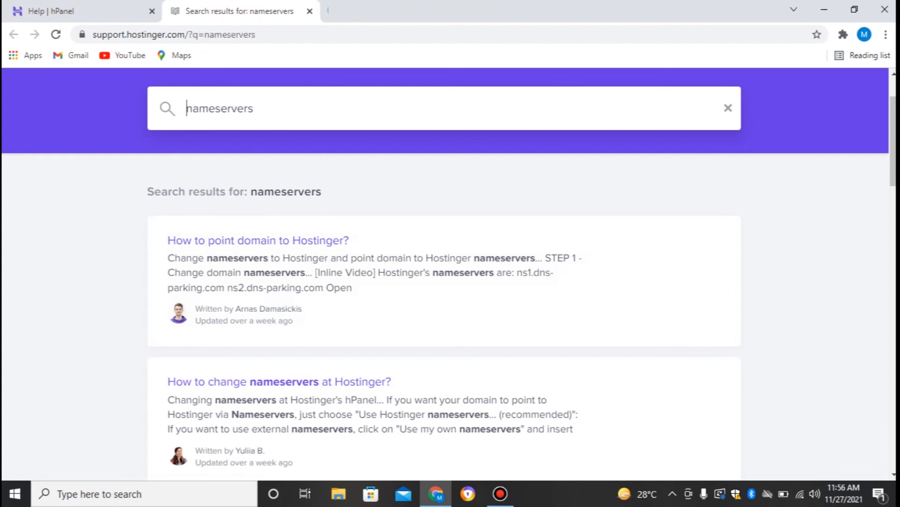
mouse_move(257, 240)
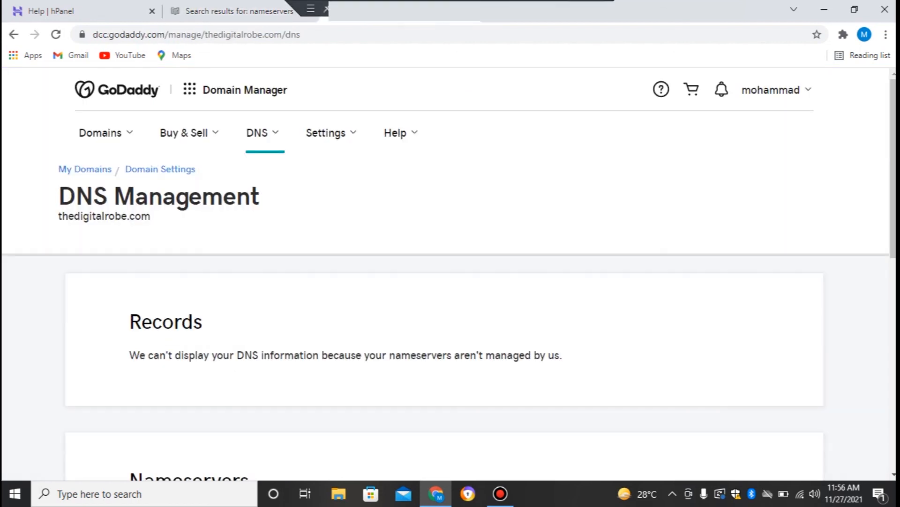
Reopen GoDaddy's nameserver change form and compare it with Hostinger's nameserver search results.
scroll("down", 3)
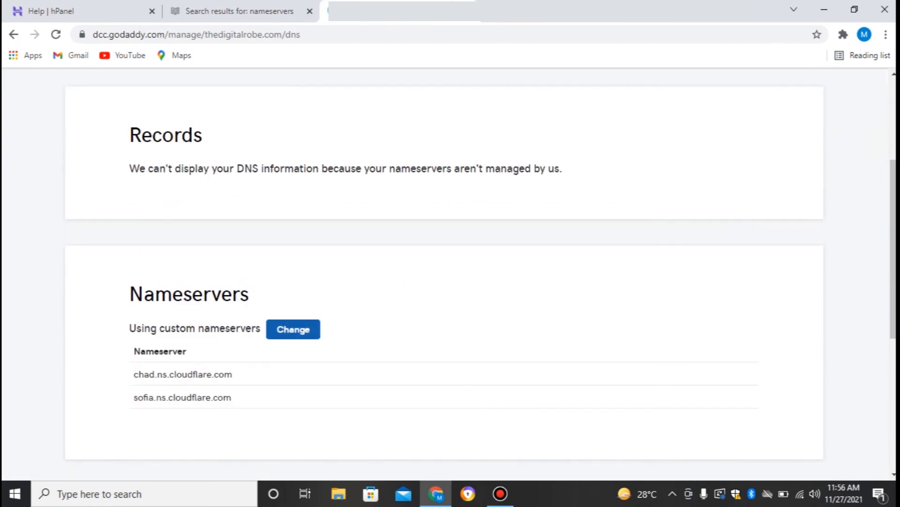
left_click(293, 329)
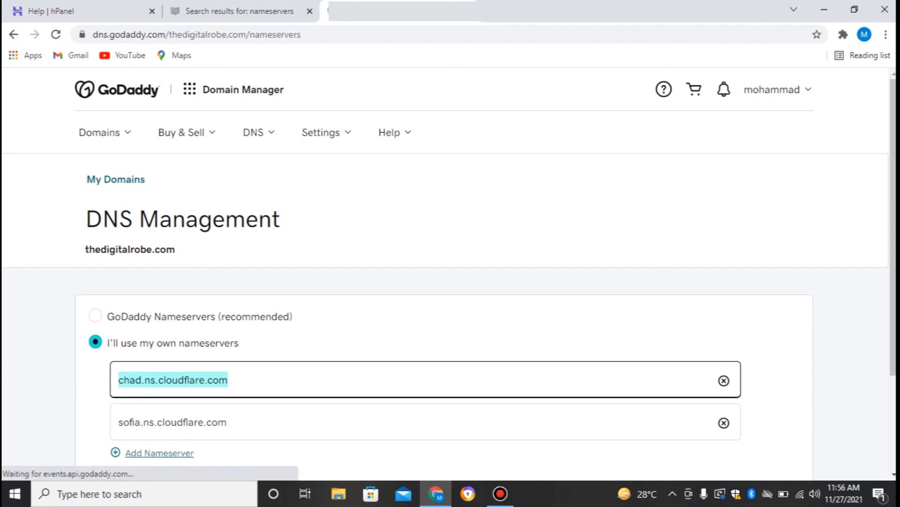
left_click(235, 11)
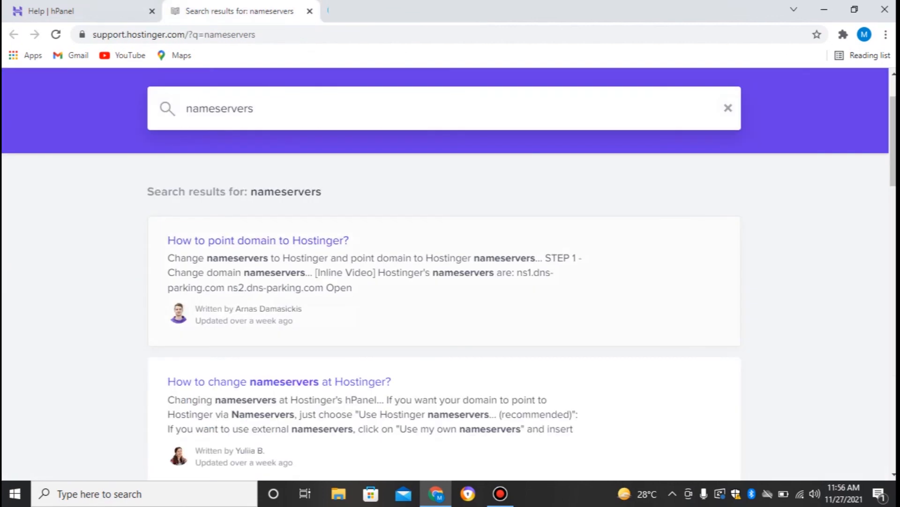
mouse_move(257, 240)
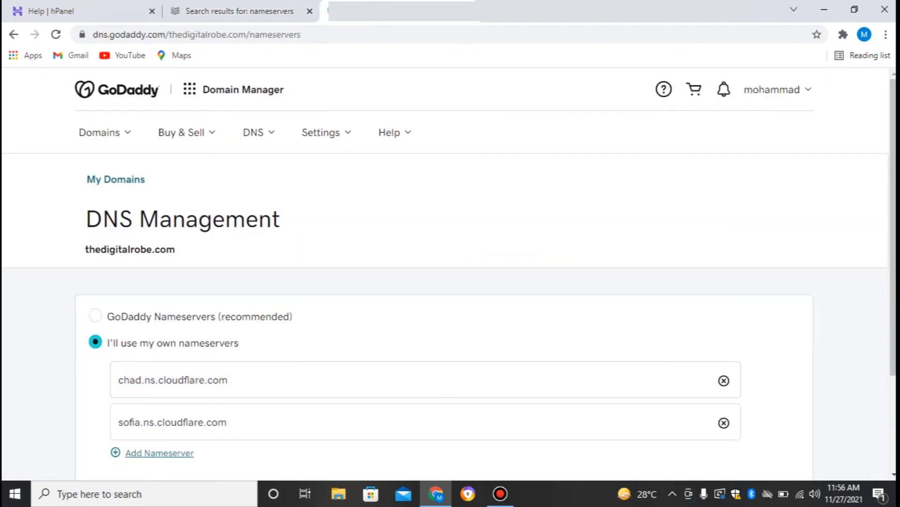
left_click(238, 11)
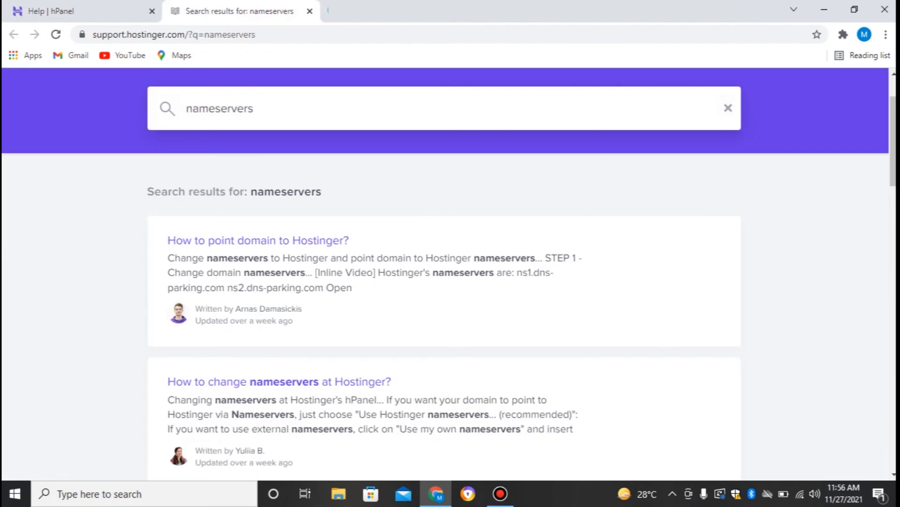